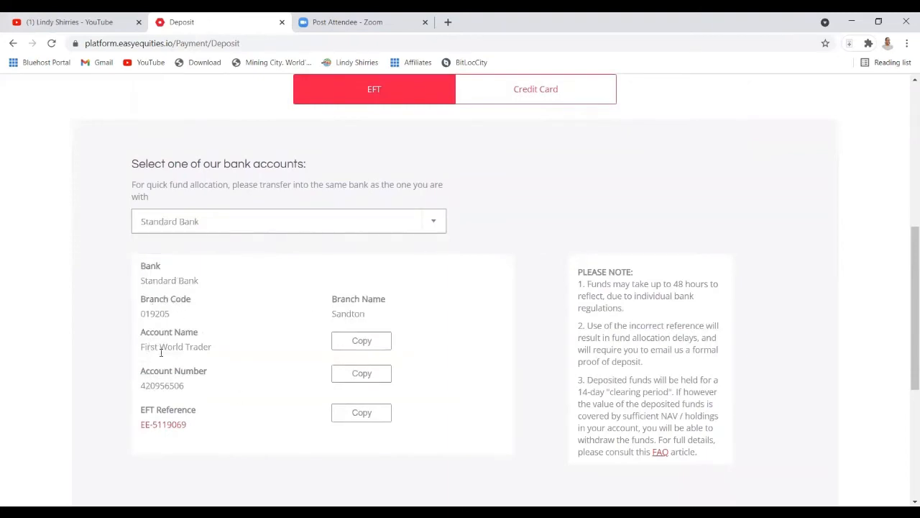
- Show the Credit Card deposit form with its R1.60 fixed charge and percentage fee
left_click(535, 89)
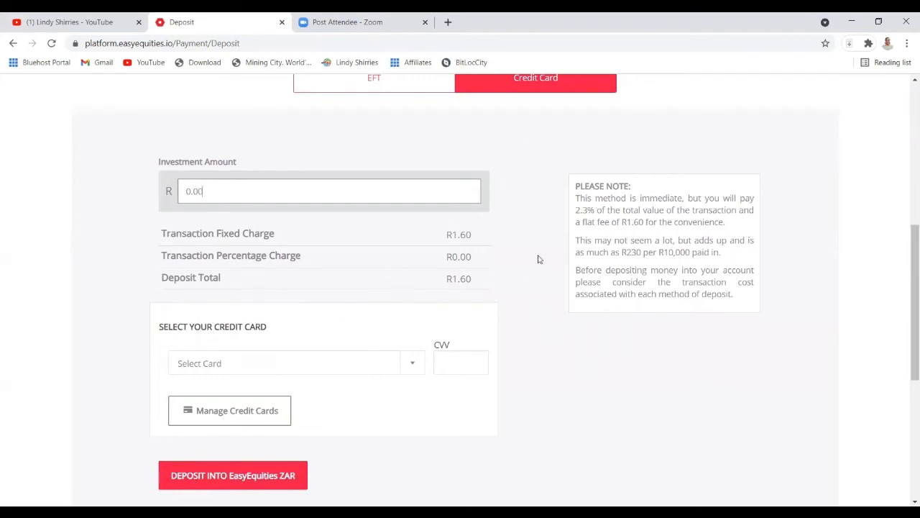
scroll("up", 3)
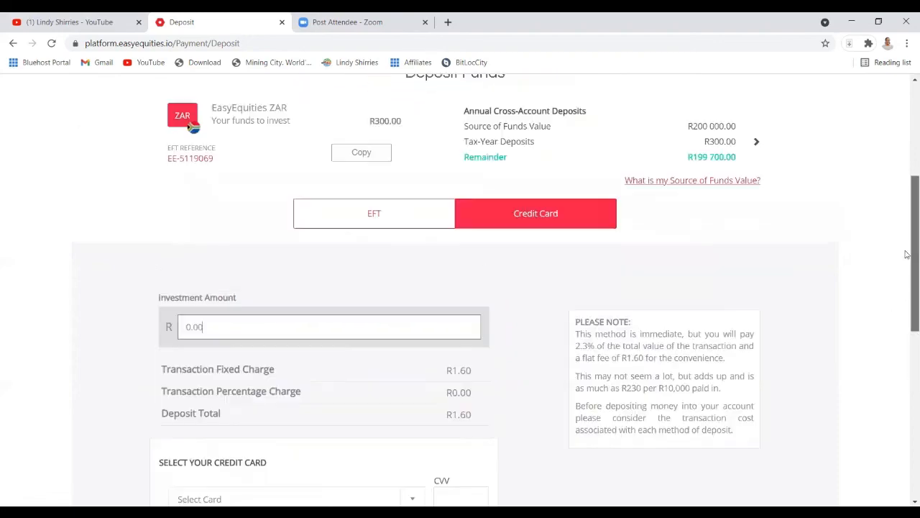